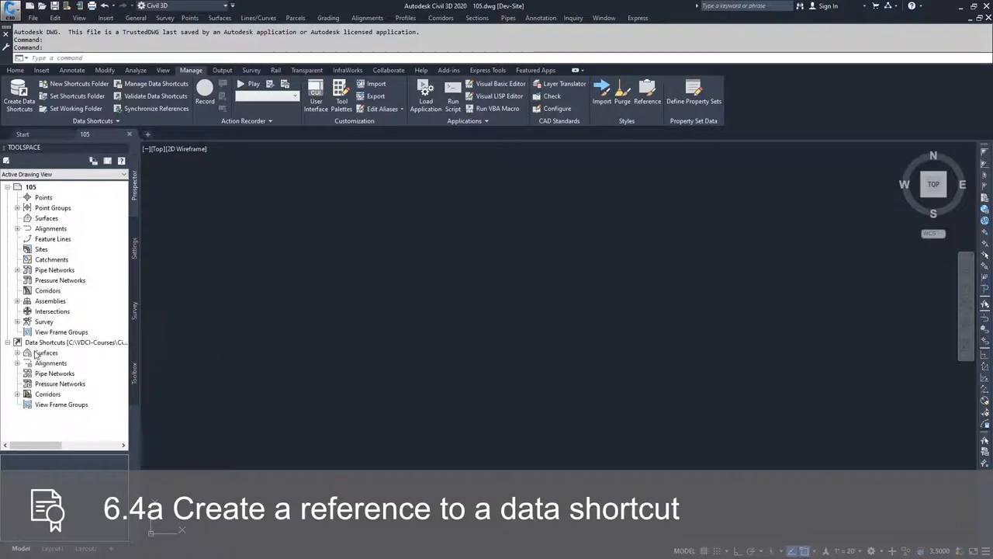
# - Expand Data Shortcuts > Surfaces and show the actions available for the EG surface shortcut
pyautogui.click(17, 352)
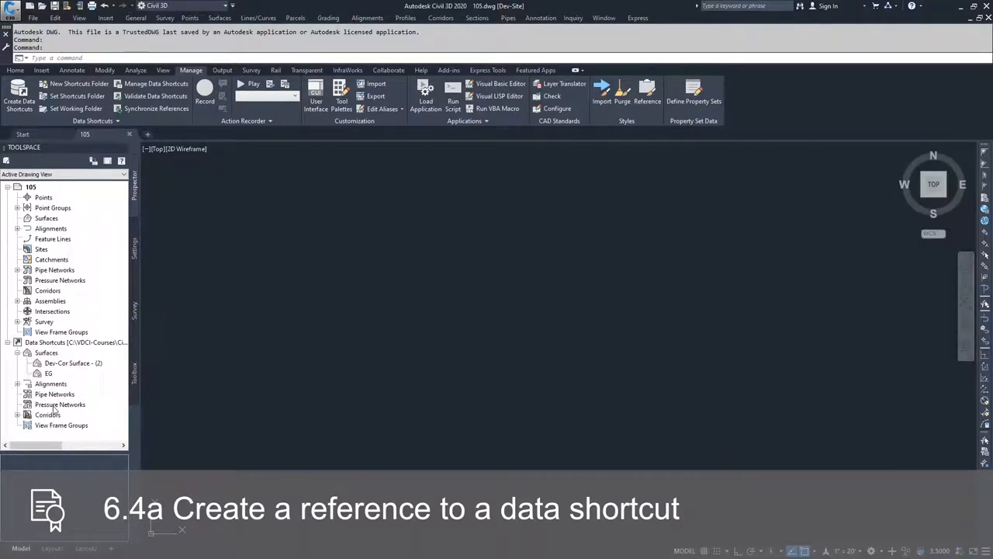
pyautogui.moveTo(62, 332)
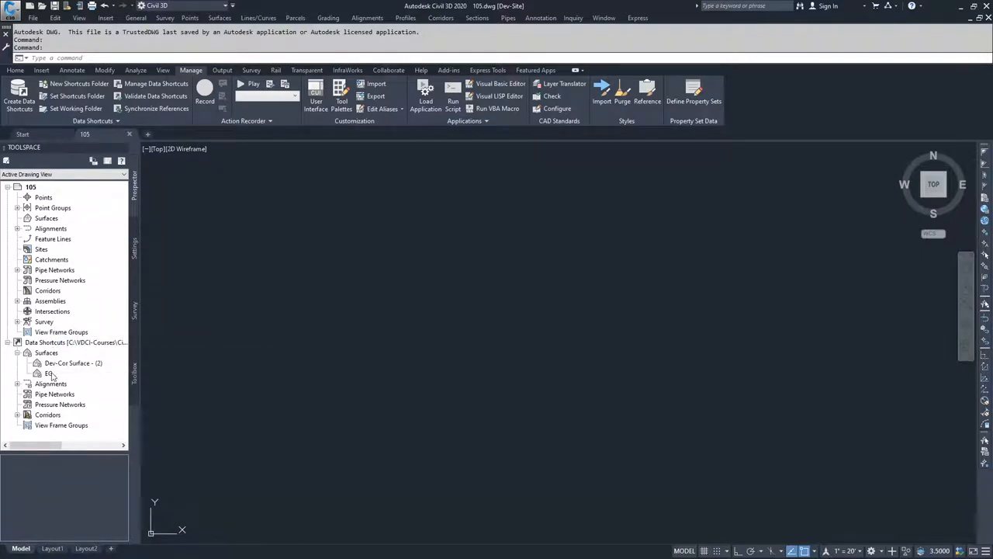
pyautogui.click(49, 372)
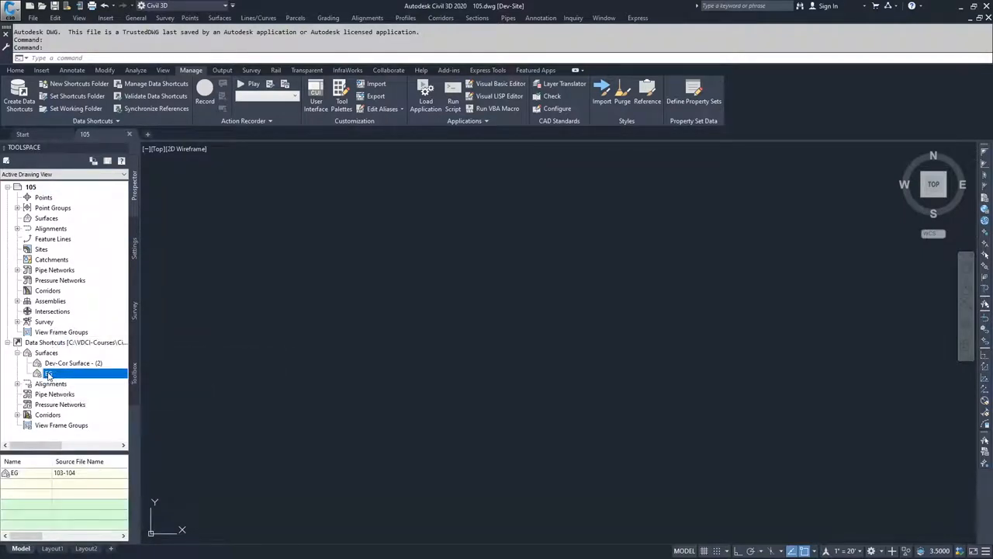
pyautogui.rightClick(50, 372)
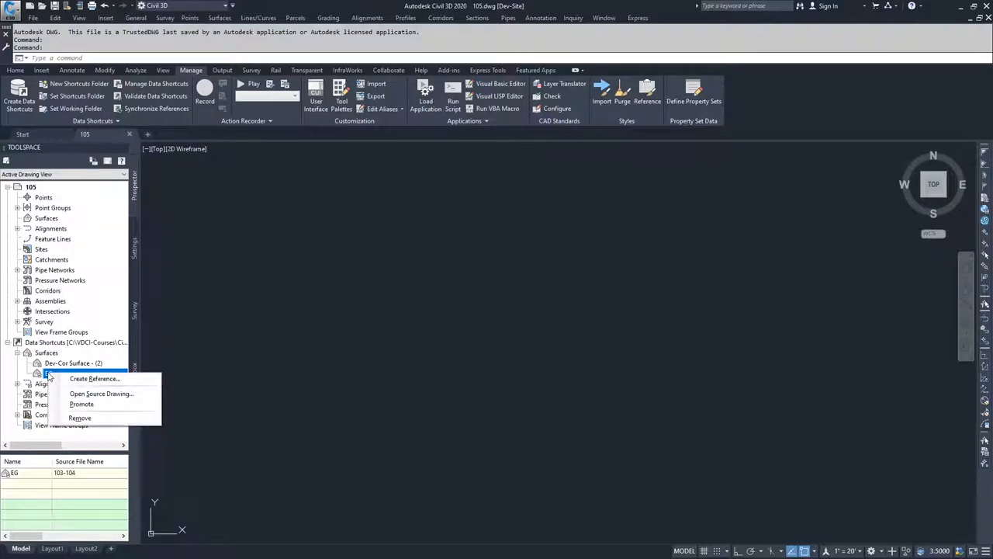
pyautogui.moveTo(94, 378)
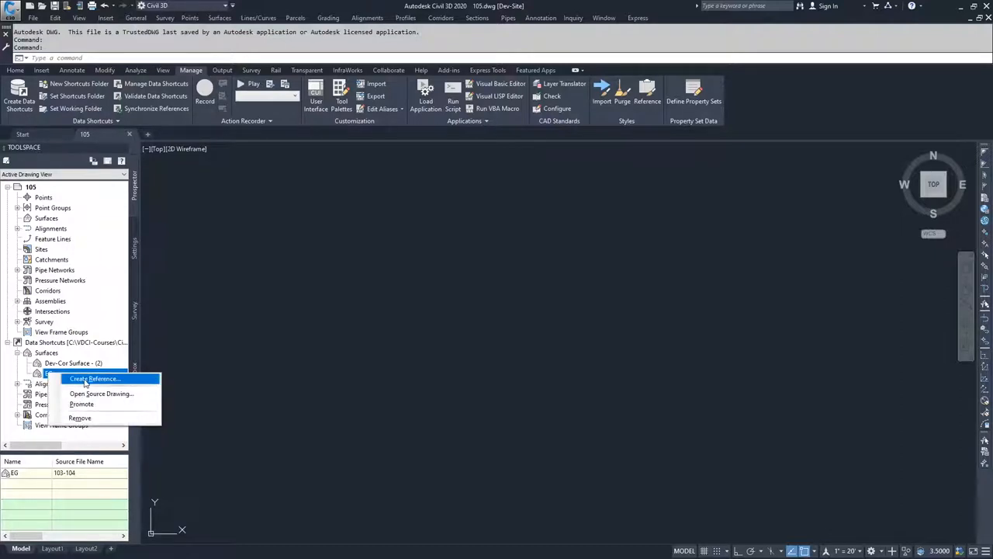
pyautogui.moveTo(81, 403)
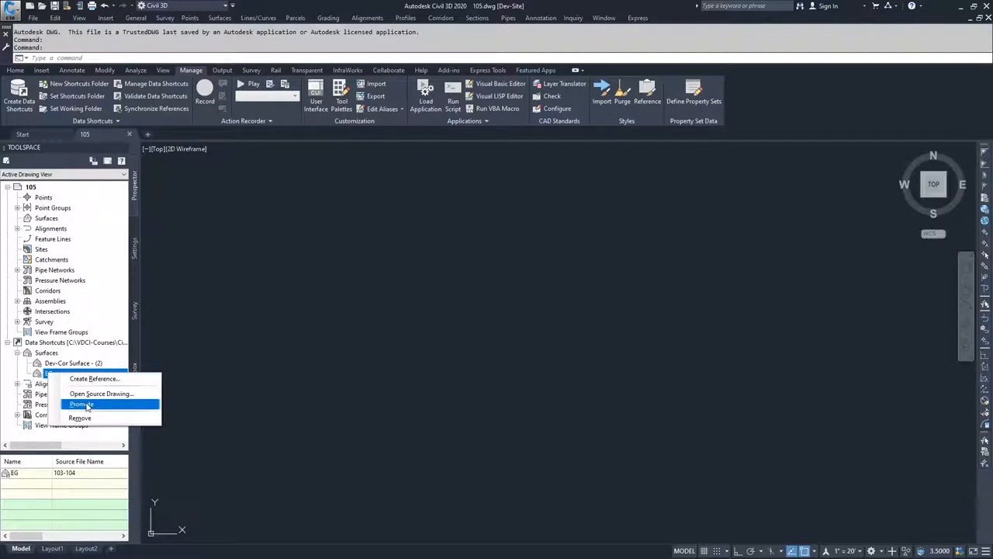
pyautogui.moveTo(101, 394)
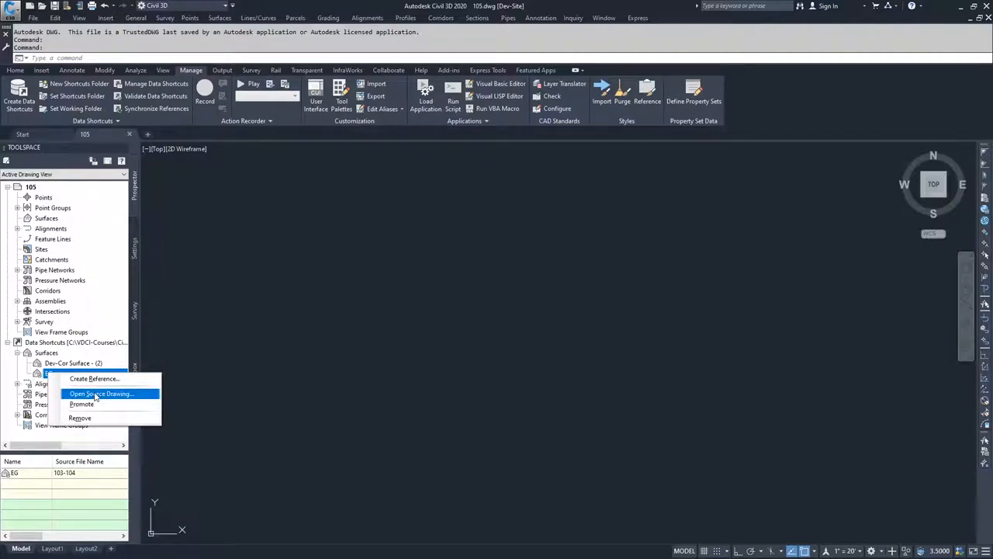
pyautogui.moveTo(90, 433)
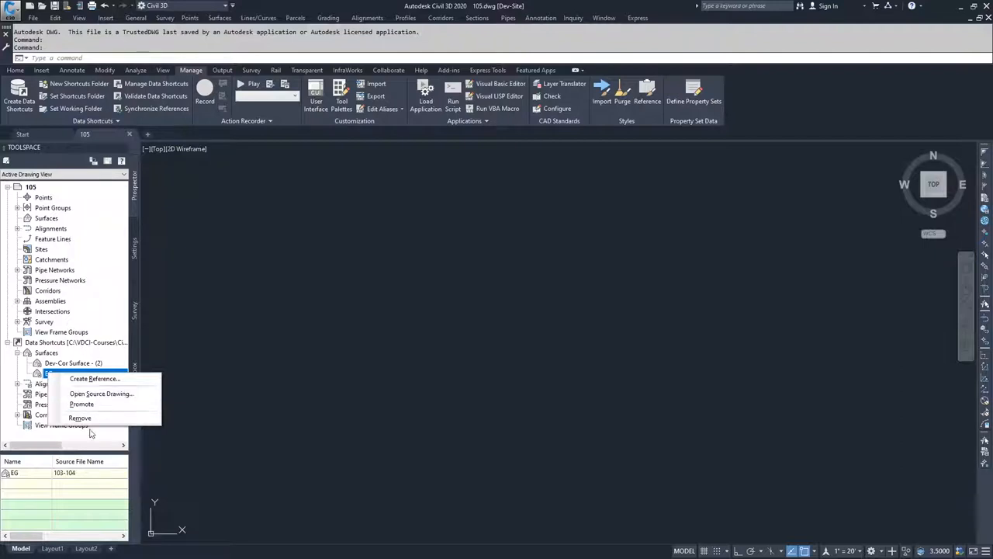
pyautogui.moveTo(74, 477)
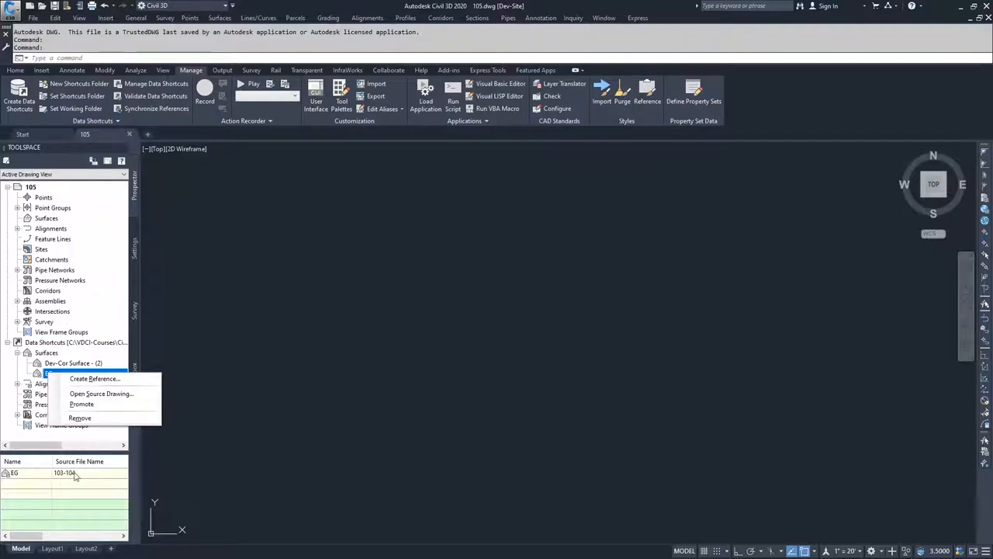
pyautogui.moveTo(100, 394)
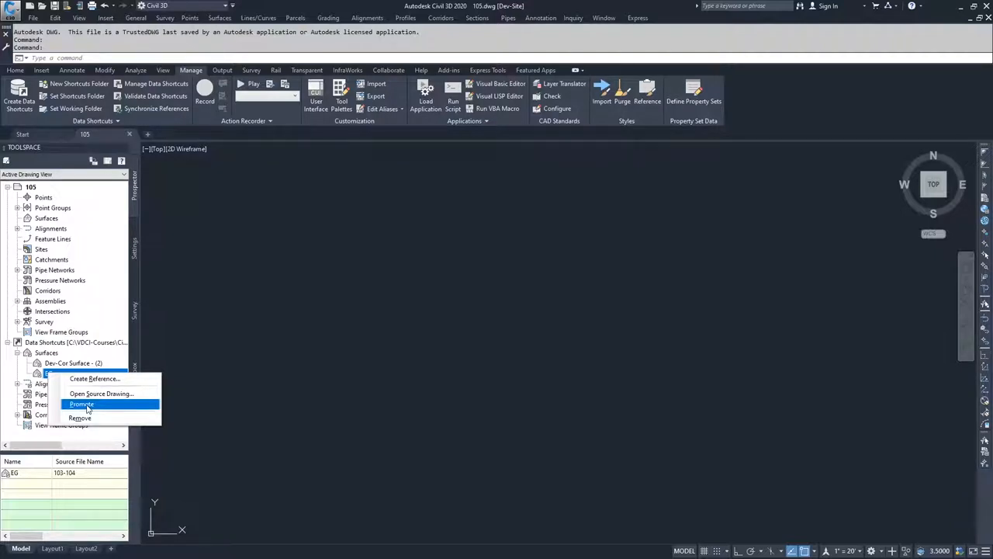
pyautogui.moveTo(93, 379)
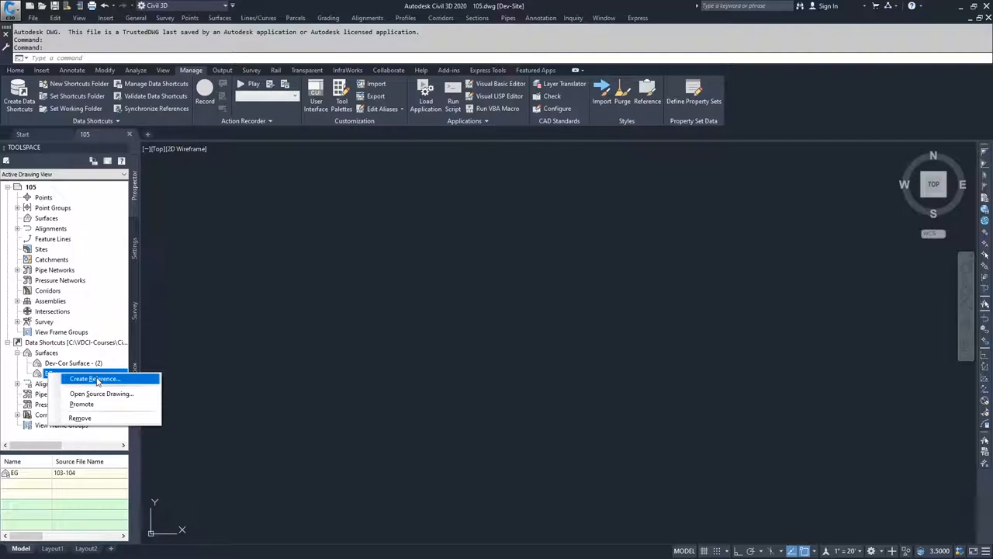
pyautogui.moveTo(100, 395)
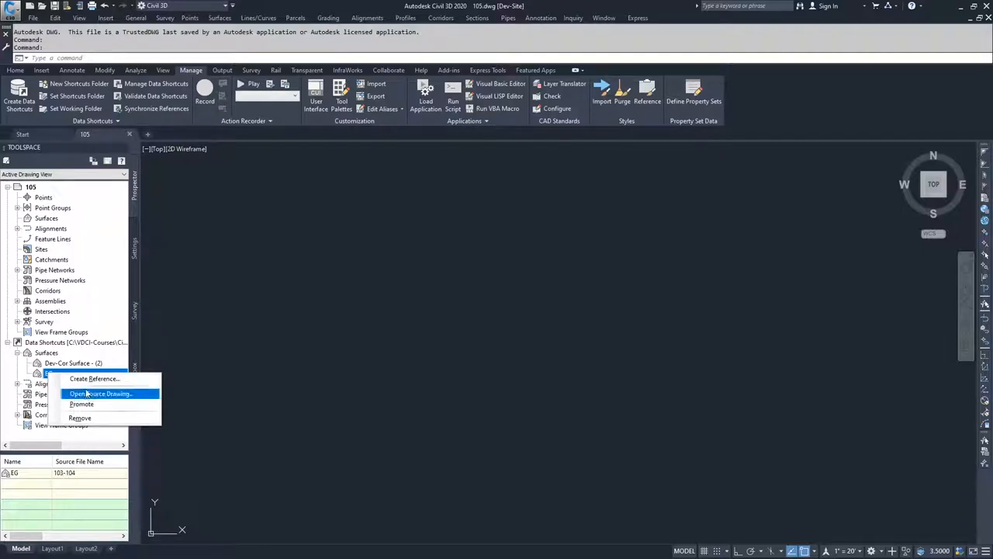
pyautogui.moveTo(95, 379)
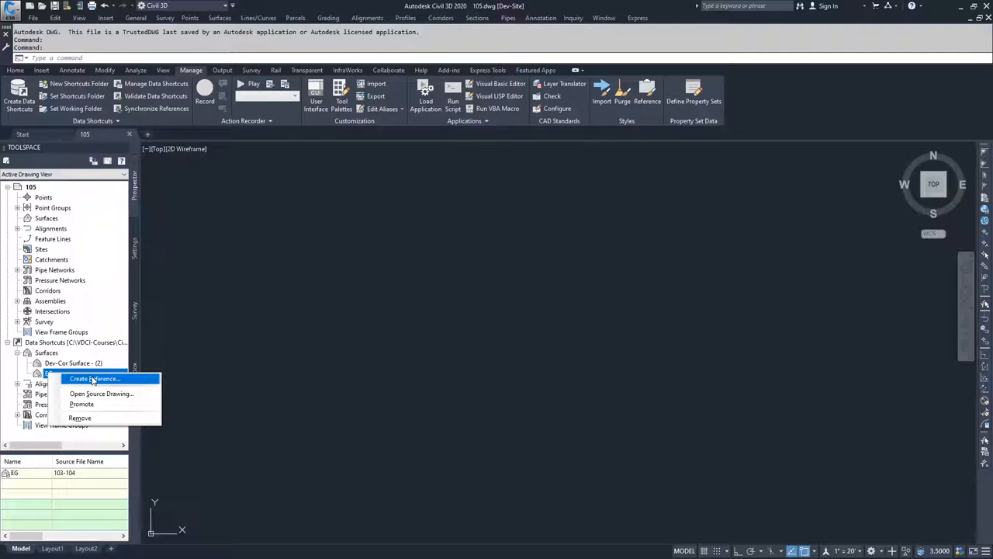
# - Create an EG surface reference in the drawing, keeping the default name
pyautogui.click(95, 379)
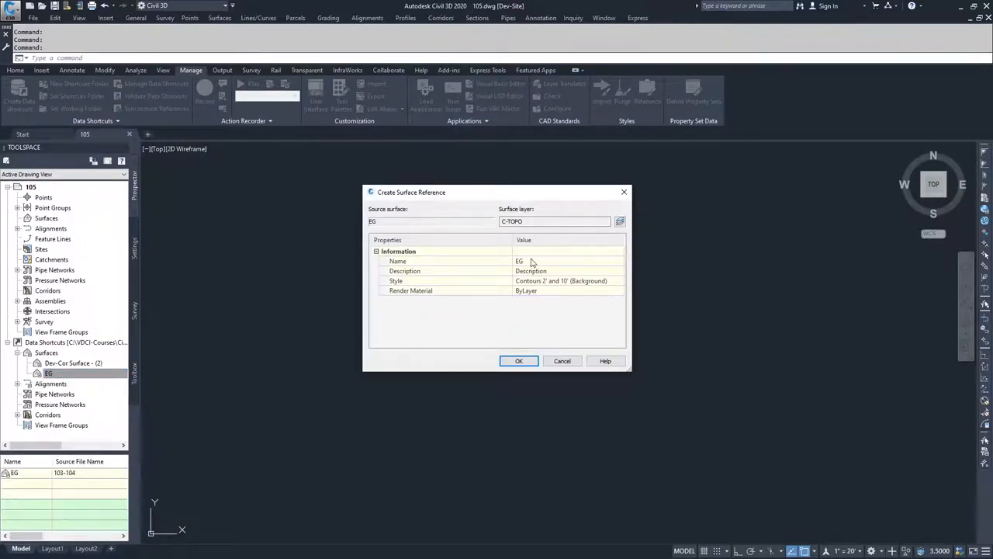
pyautogui.doubleClick(543, 261)
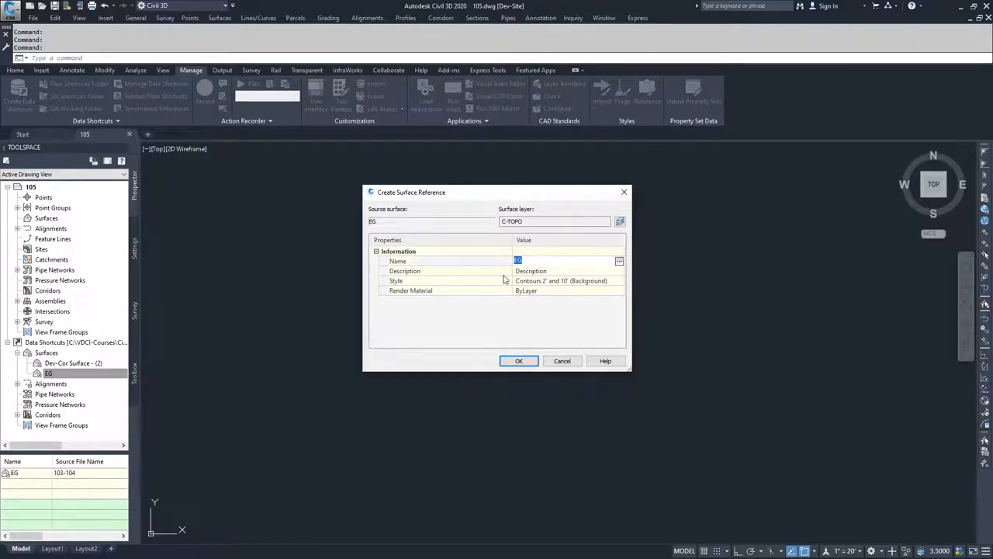
pyautogui.moveTo(491, 351)
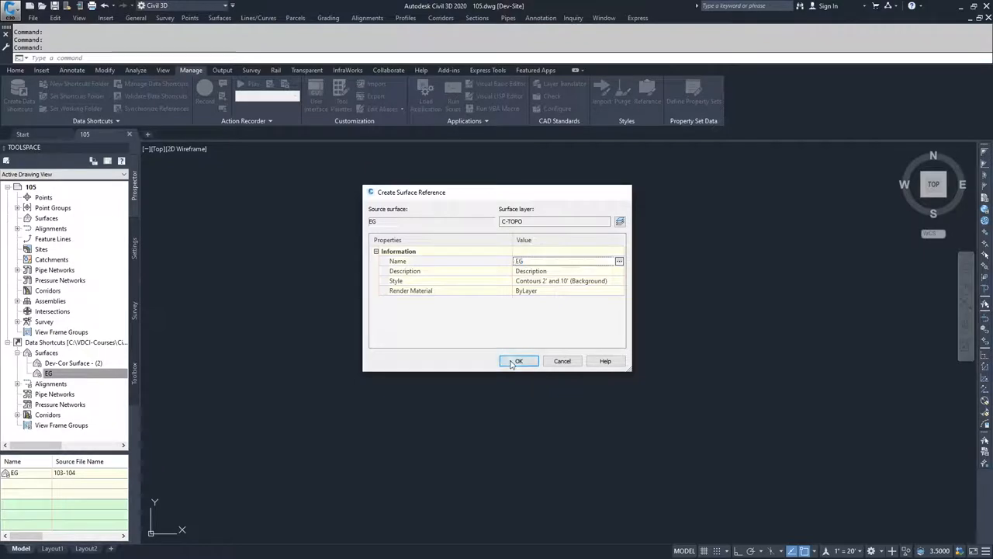
pyautogui.click(519, 360)
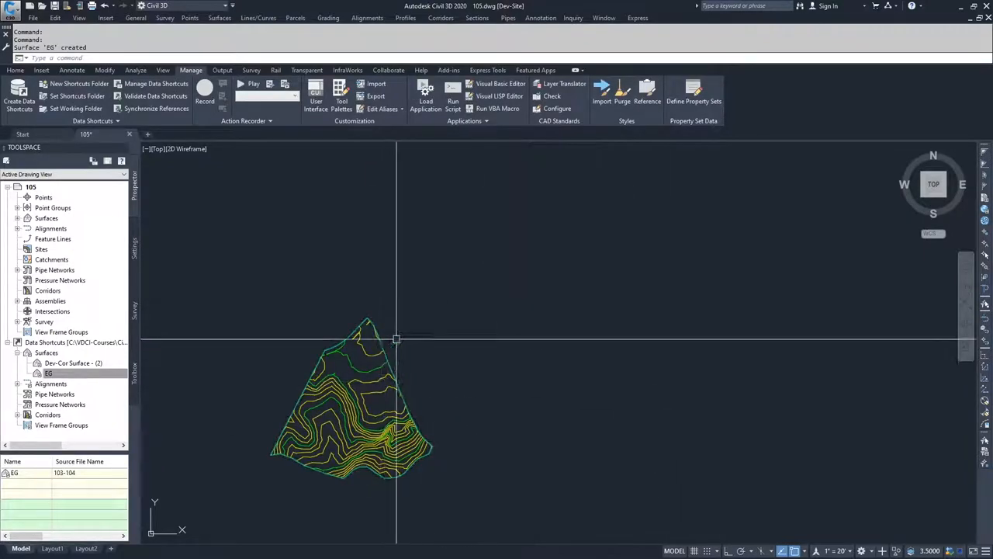
pyautogui.moveTo(326, 388)
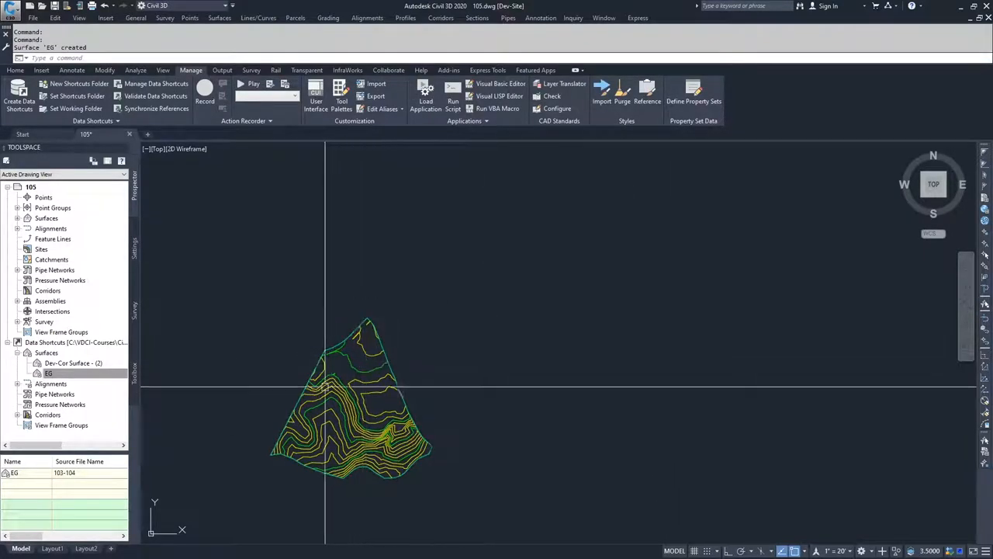
# - Select the referenced EG surface and begin editing its surface display style
pyautogui.click(349, 403)
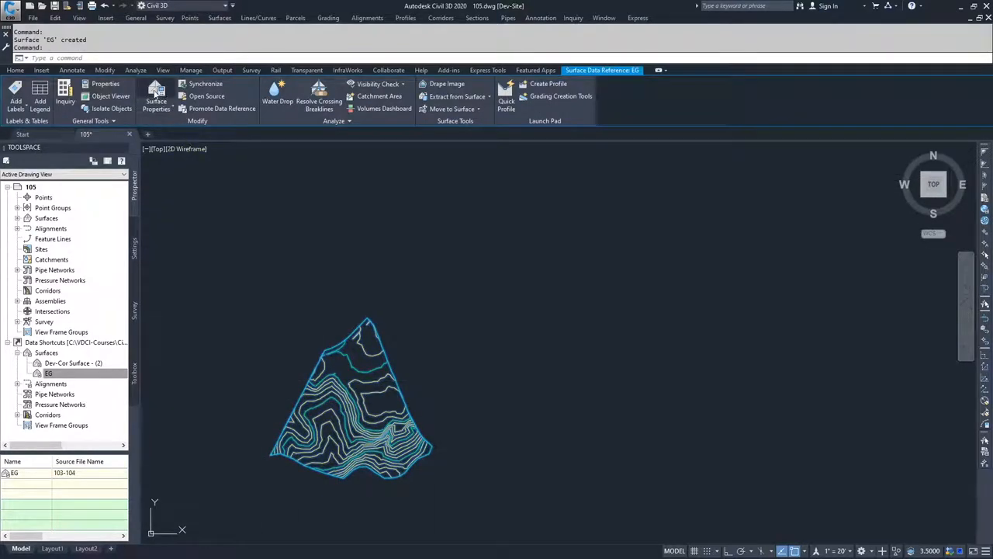
pyautogui.click(155, 96)
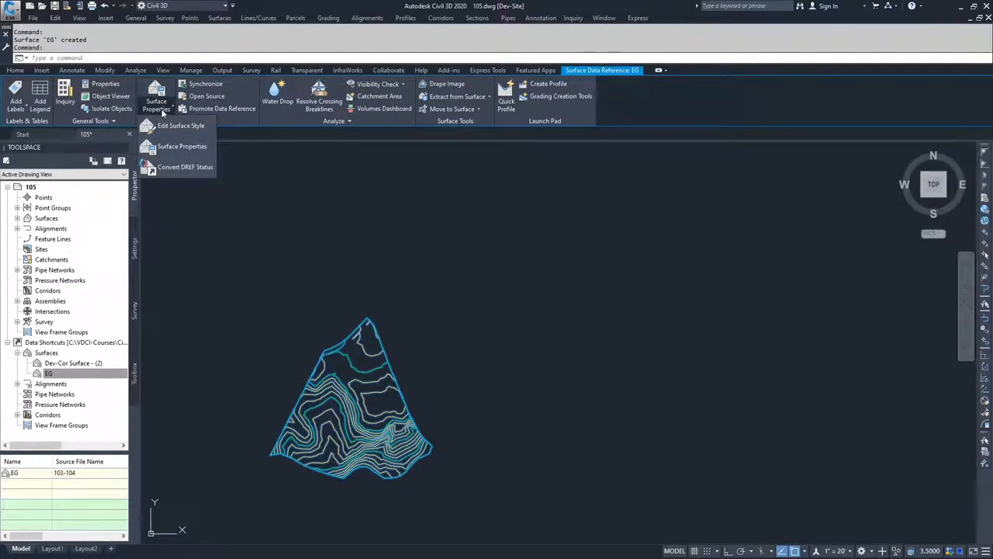
pyautogui.click(180, 124)
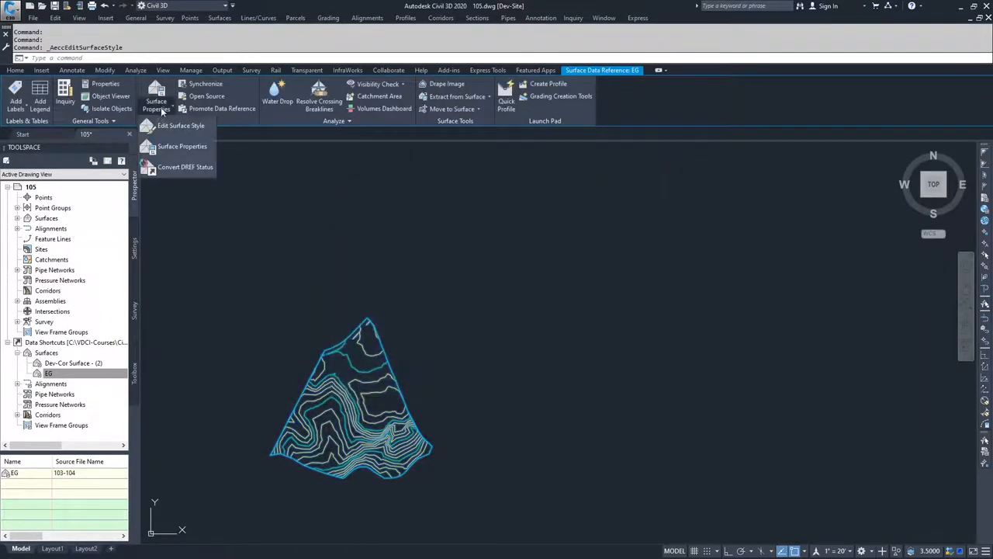
pyautogui.moveTo(183, 146)
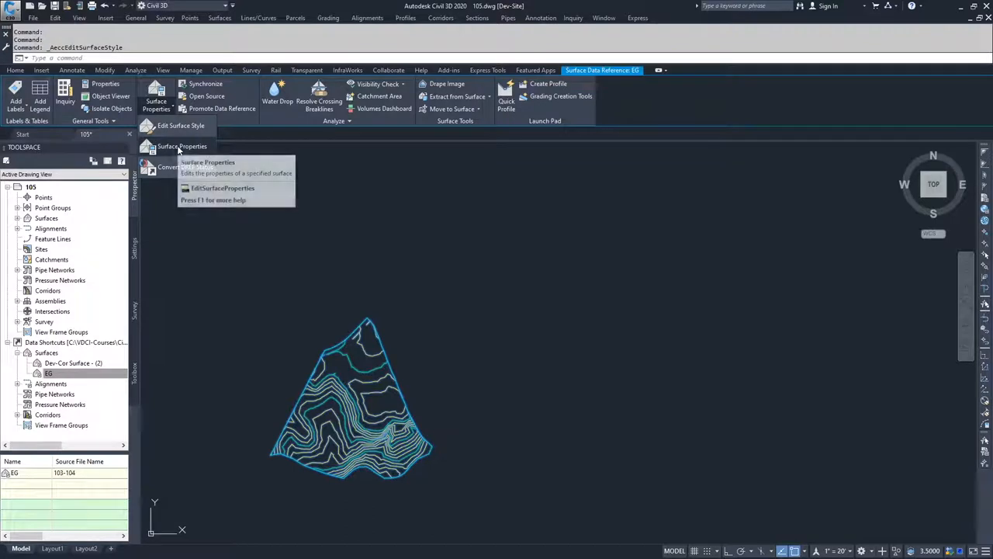
pyautogui.moveTo(197, 124)
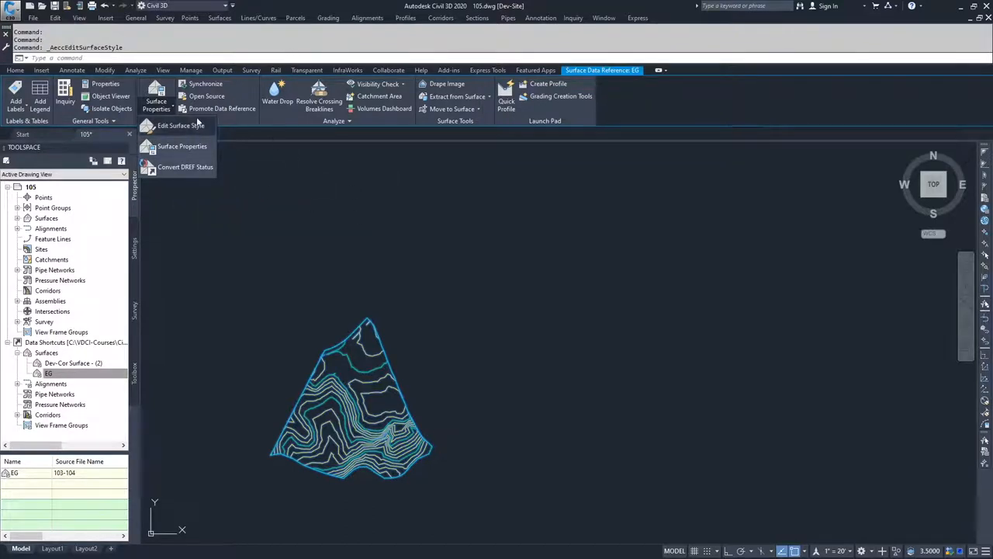
pyautogui.moveTo(354, 192)
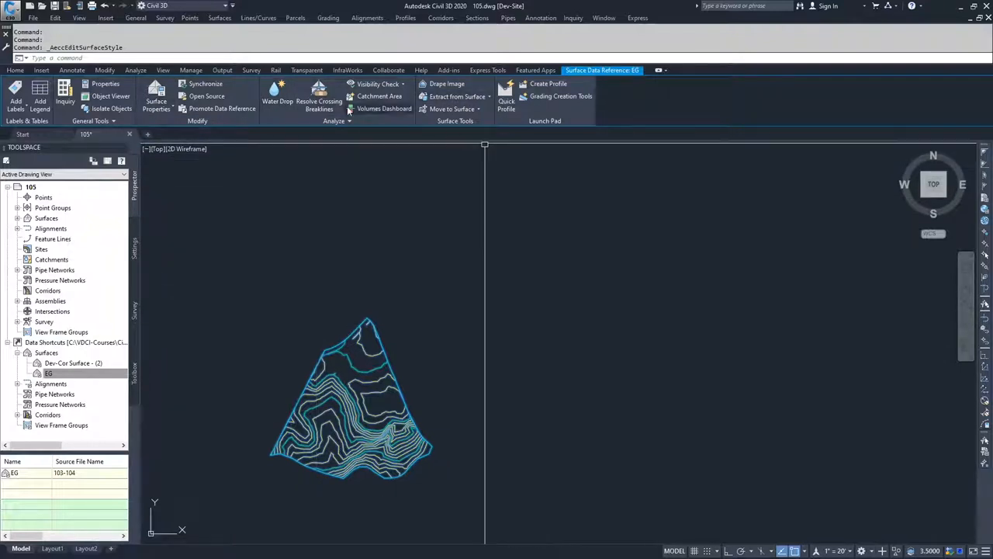
pyautogui.moveTo(365, 425)
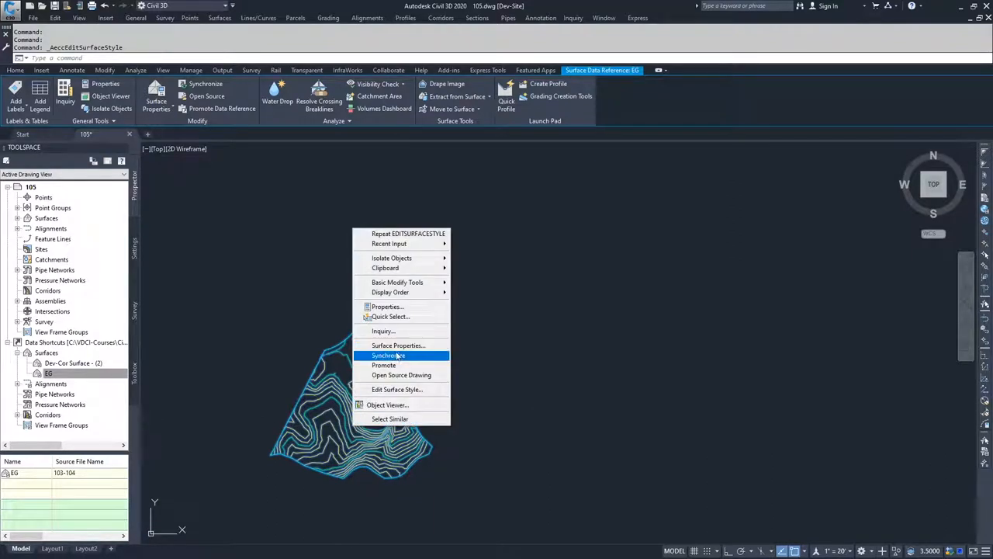
# - Promote the EG surface reference into a full drawing surface
pyautogui.click(383, 365)
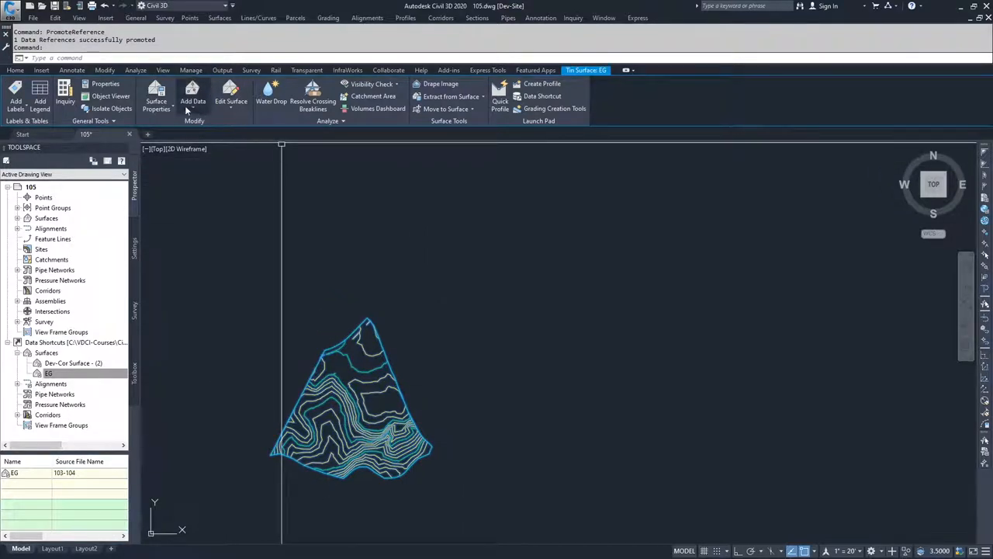
pyautogui.moveTo(326, 377)
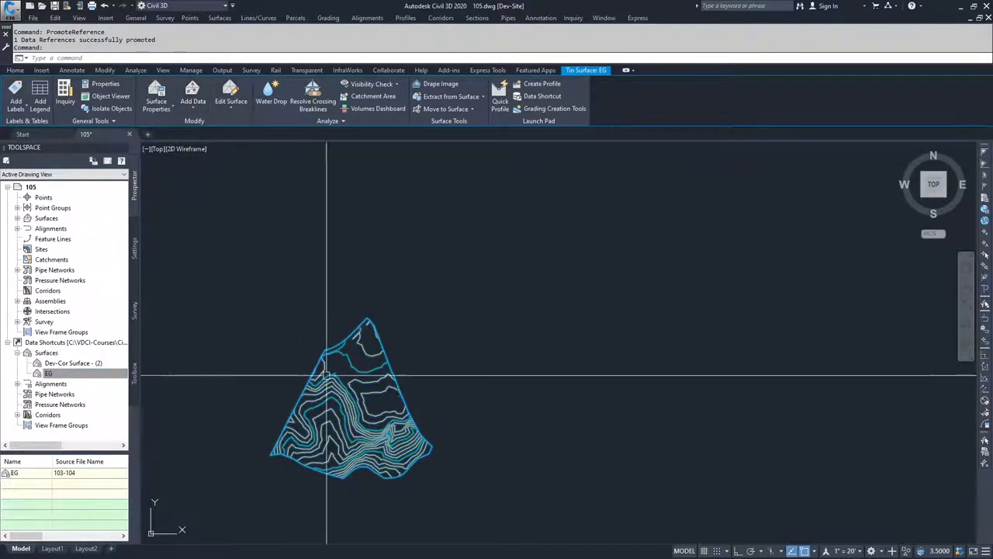
pyautogui.moveTo(376, 363)
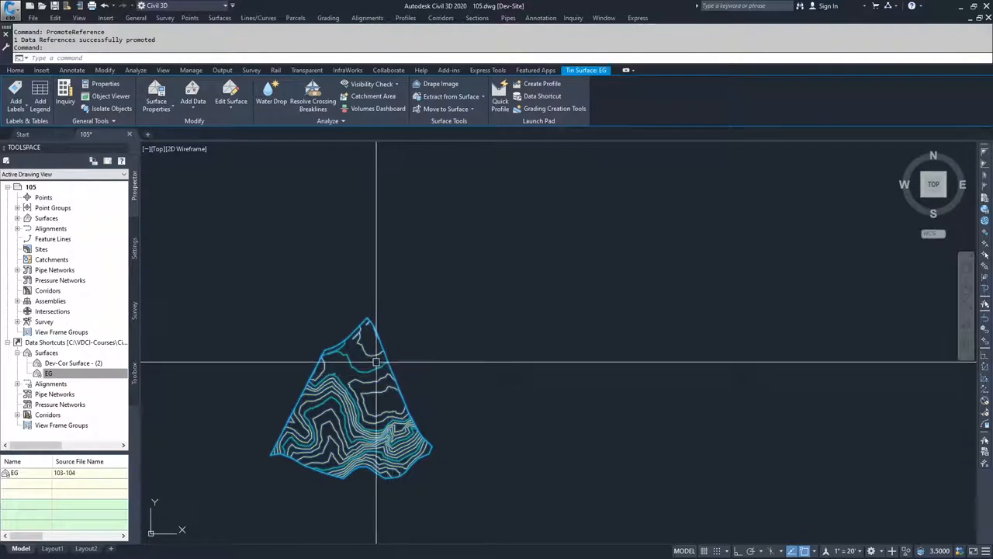
pyautogui.moveTo(372, 364)
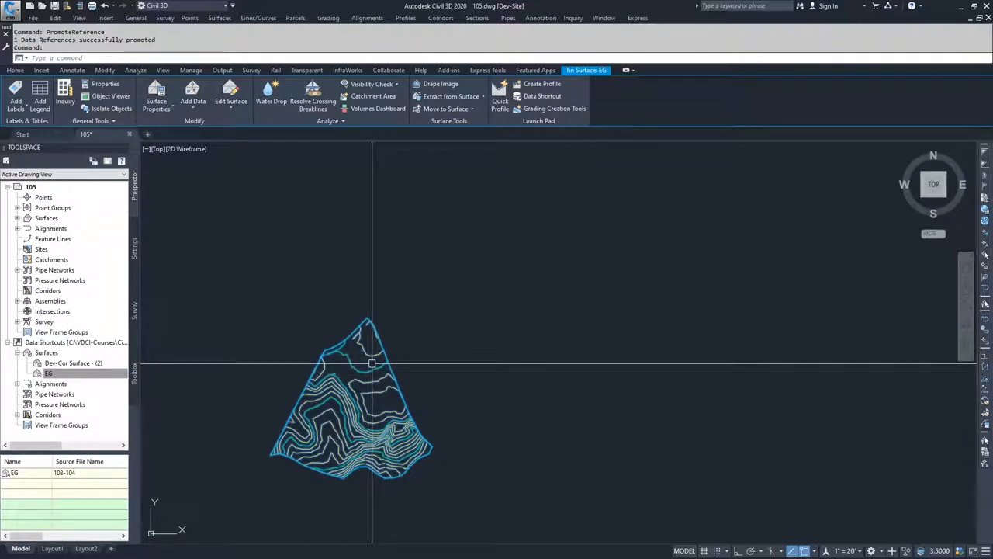
pyautogui.moveTo(366, 351)
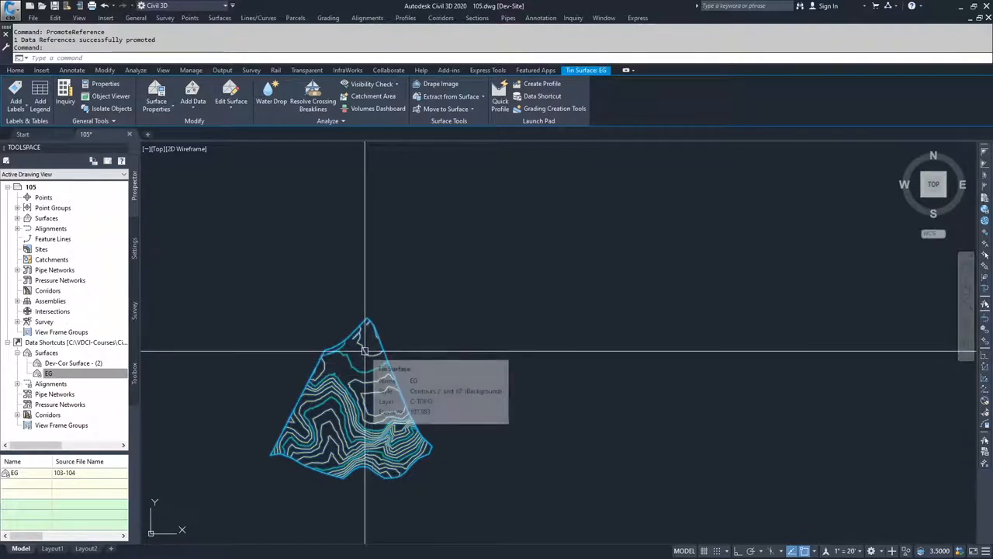
# - Create a fresh EG surface reference and list the alignment shortcuts
pyautogui.rightClick(48, 372)
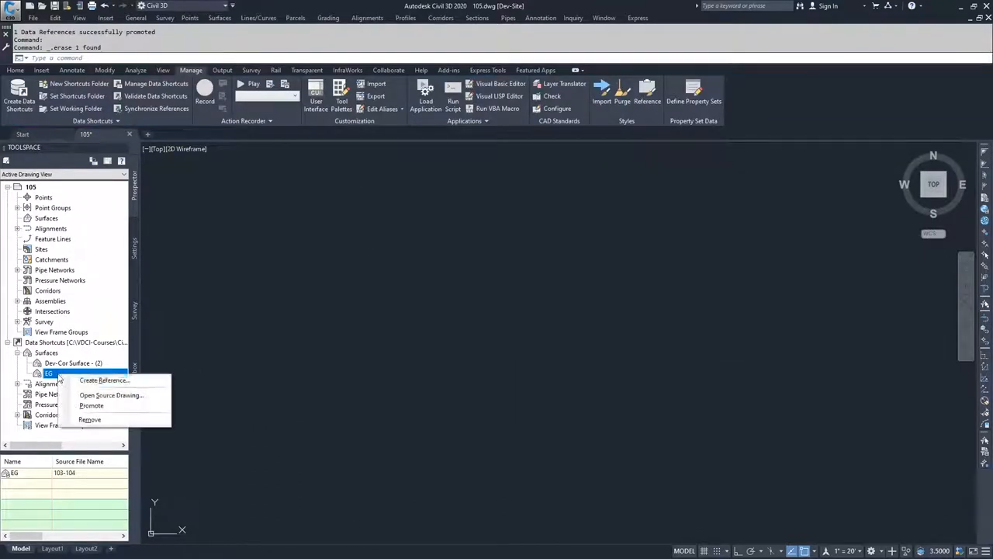
pyautogui.click(104, 379)
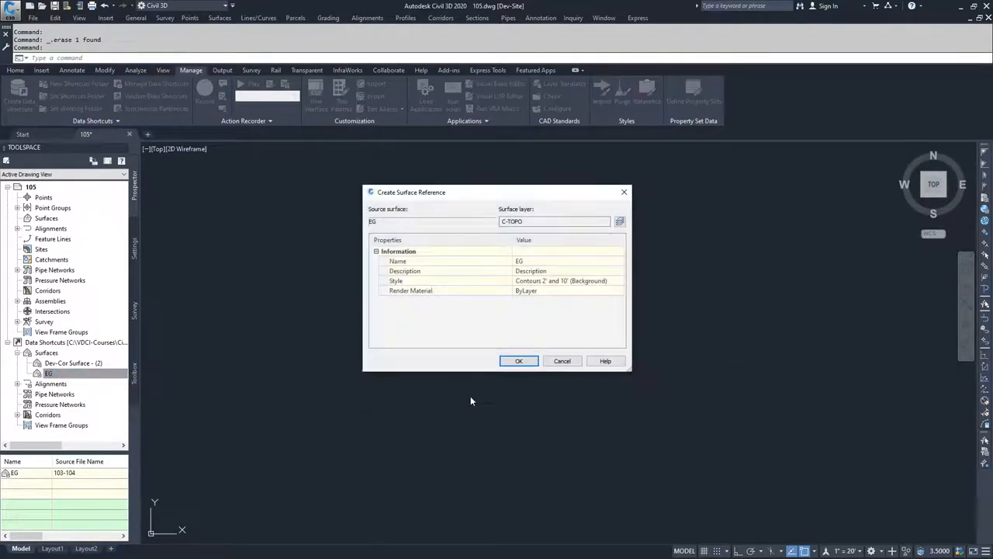
pyautogui.click(519, 360)
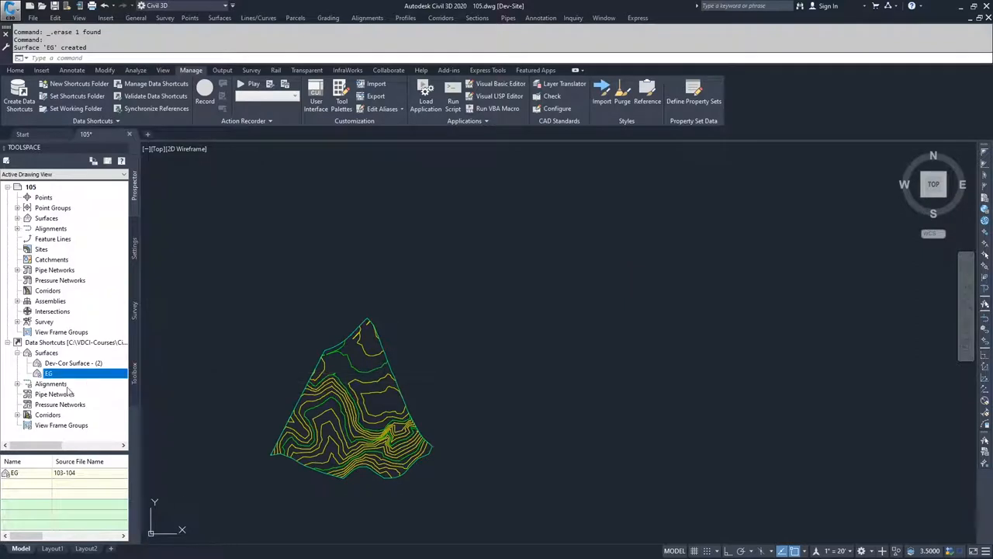
pyautogui.click(19, 383)
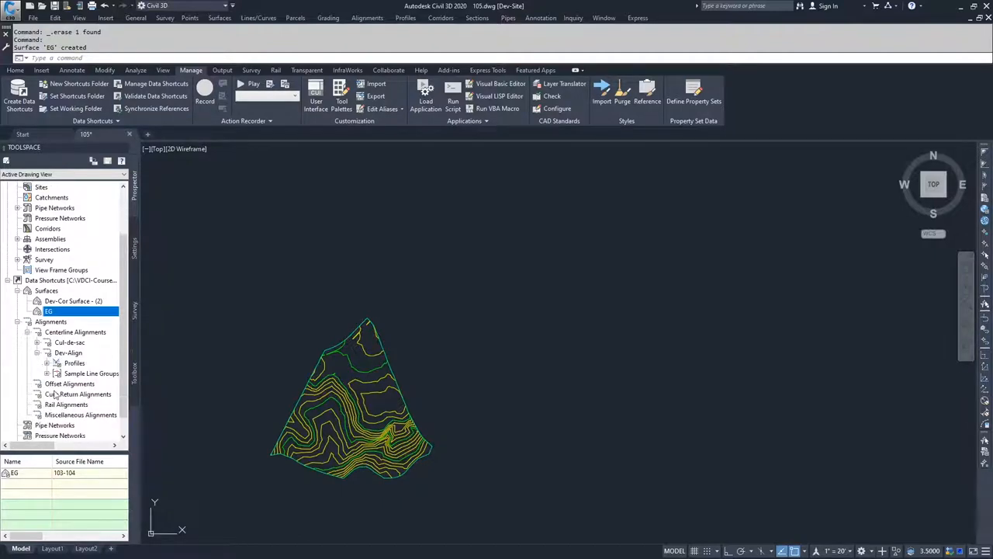
# - Create a Dev-Align alignment reference with default settings
pyautogui.rightClick(68, 352)
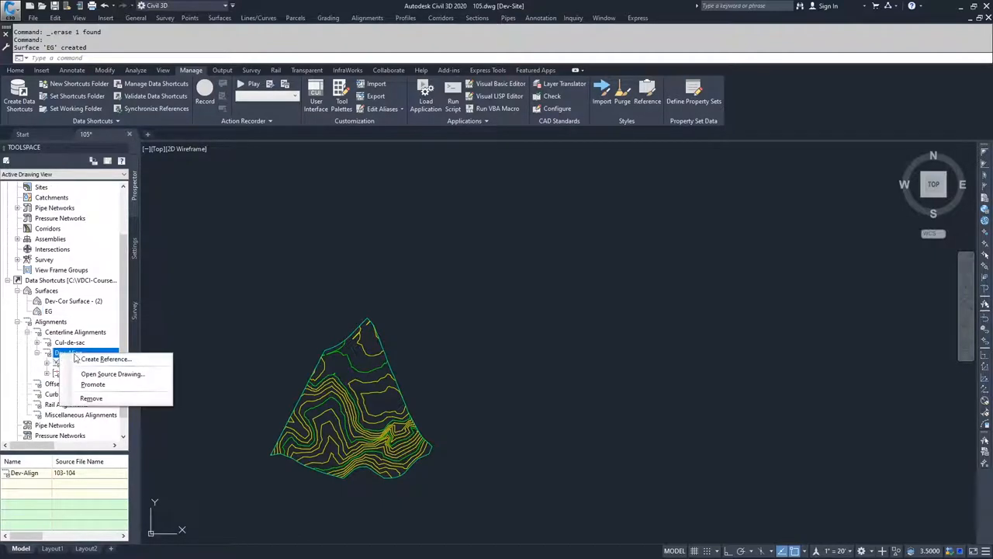
pyautogui.click(106, 359)
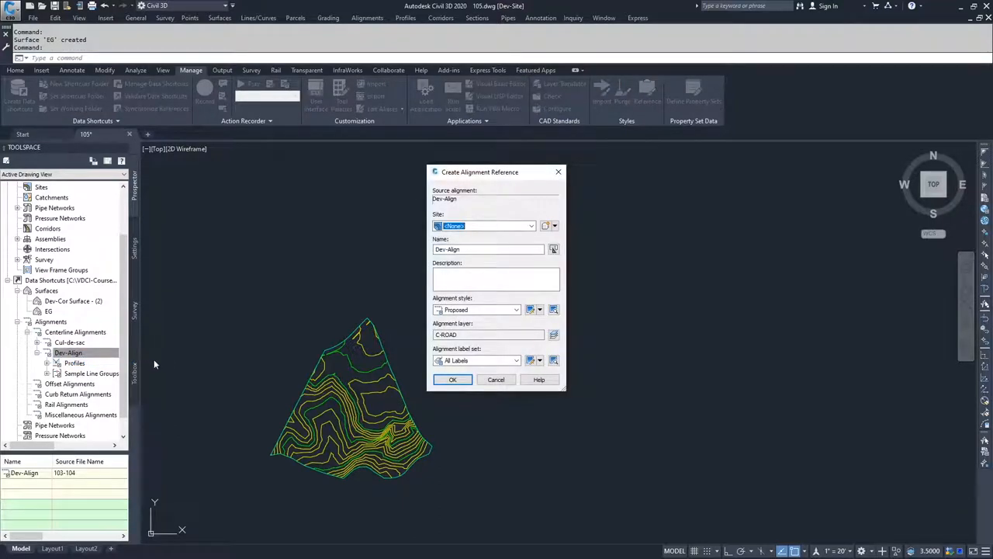
pyautogui.moveTo(478, 266)
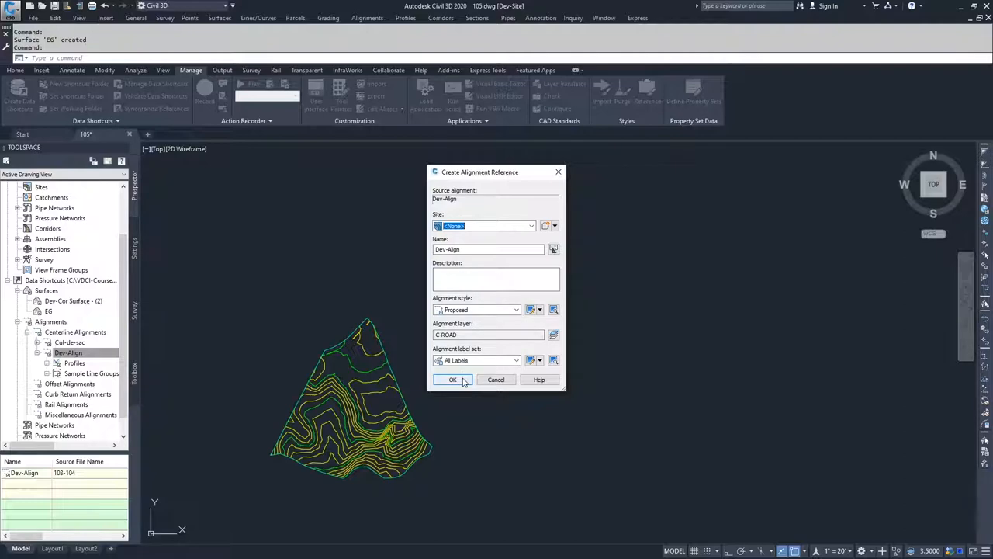
pyautogui.click(454, 379)
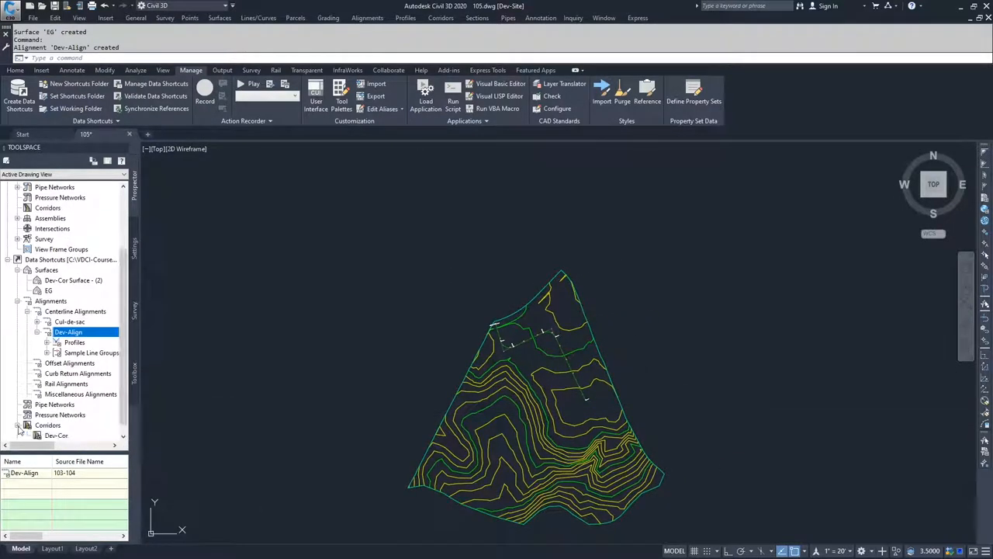
# - Create a Dev-Cor corridor reference with default settings
pyautogui.click(56, 435)
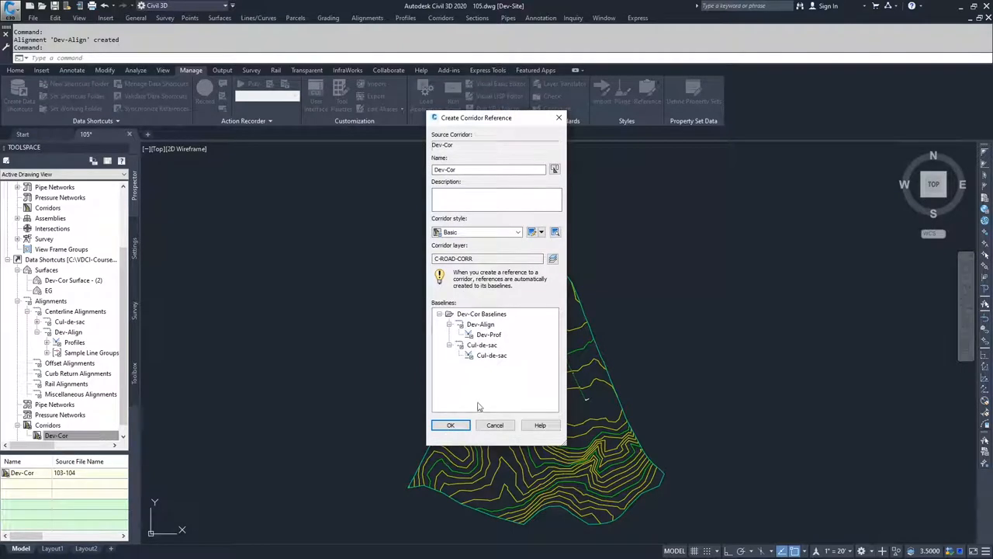
pyautogui.click(450, 425)
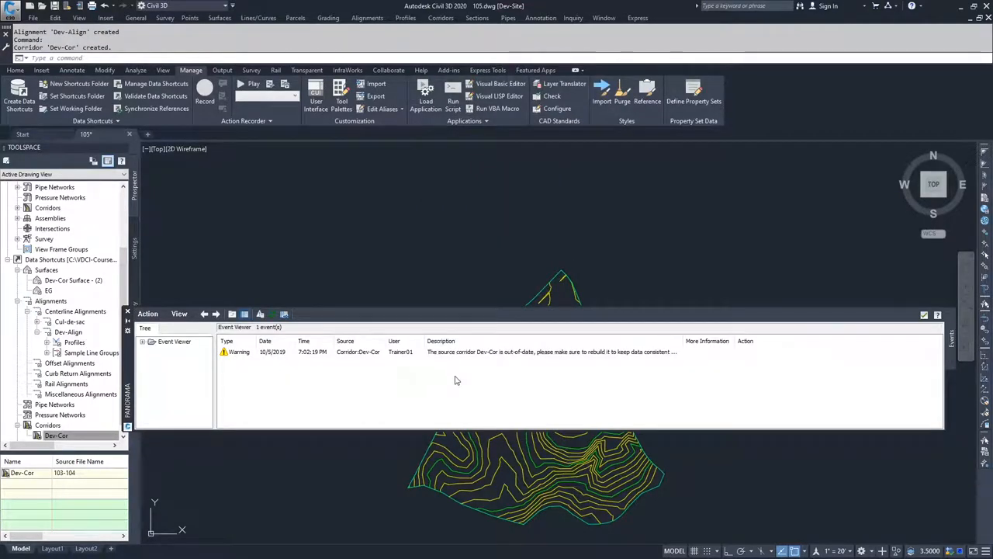
pyautogui.moveTo(487, 363)
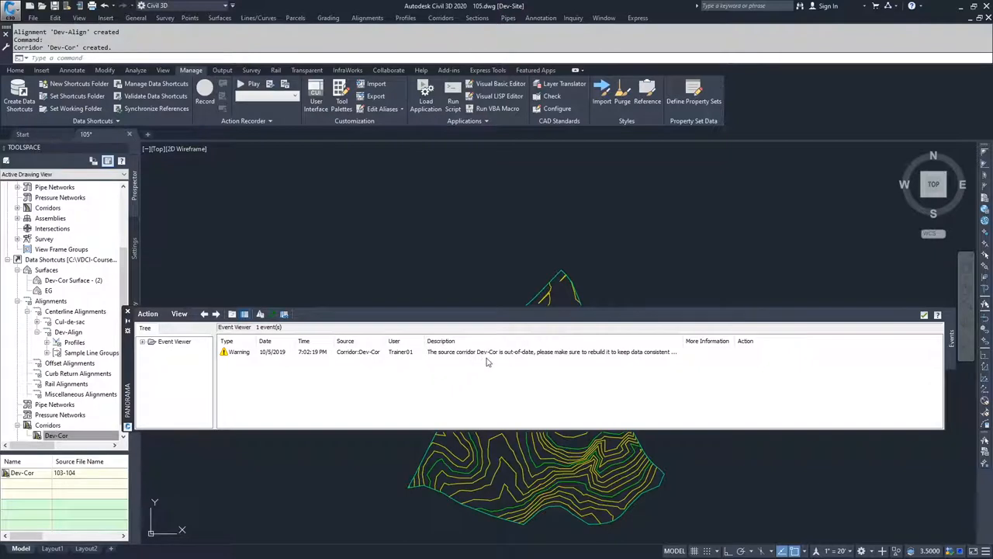
pyautogui.moveTo(857, 321)
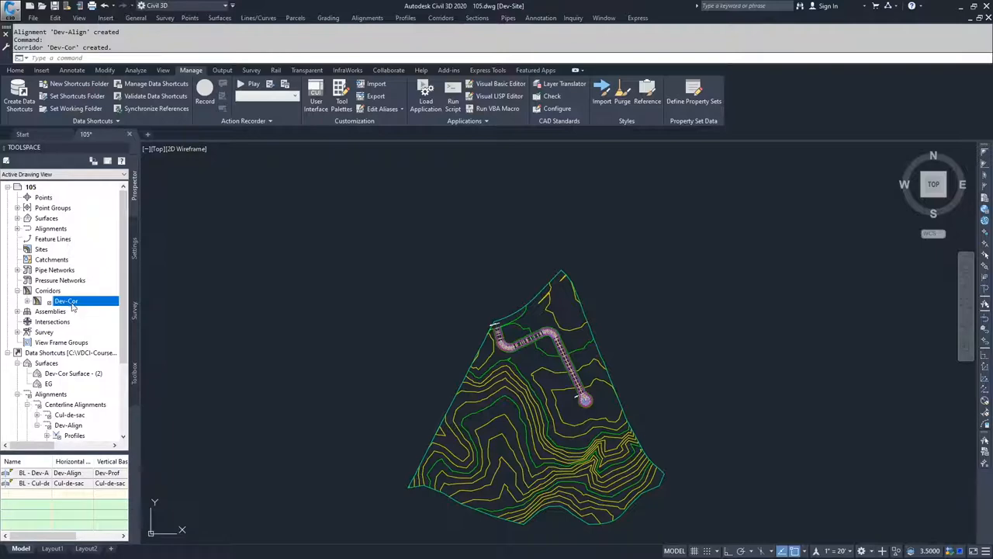
pyautogui.moveTo(506, 374)
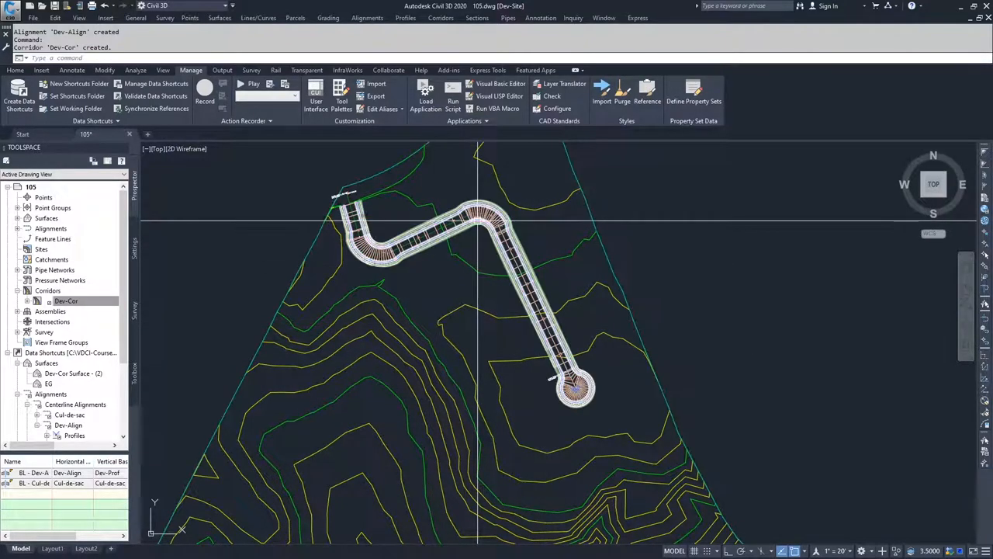
pyautogui.moveTo(466, 251)
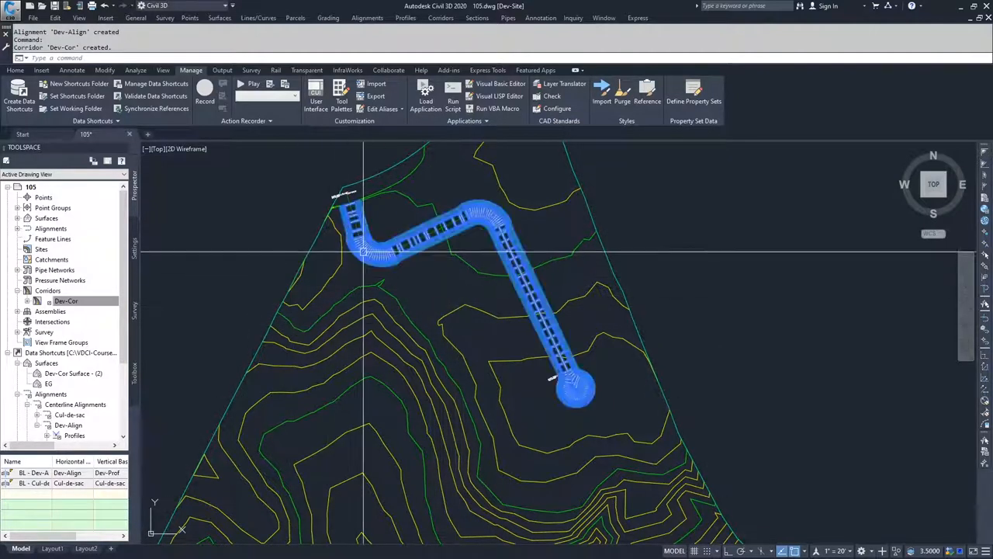
pyautogui.click(427, 233)
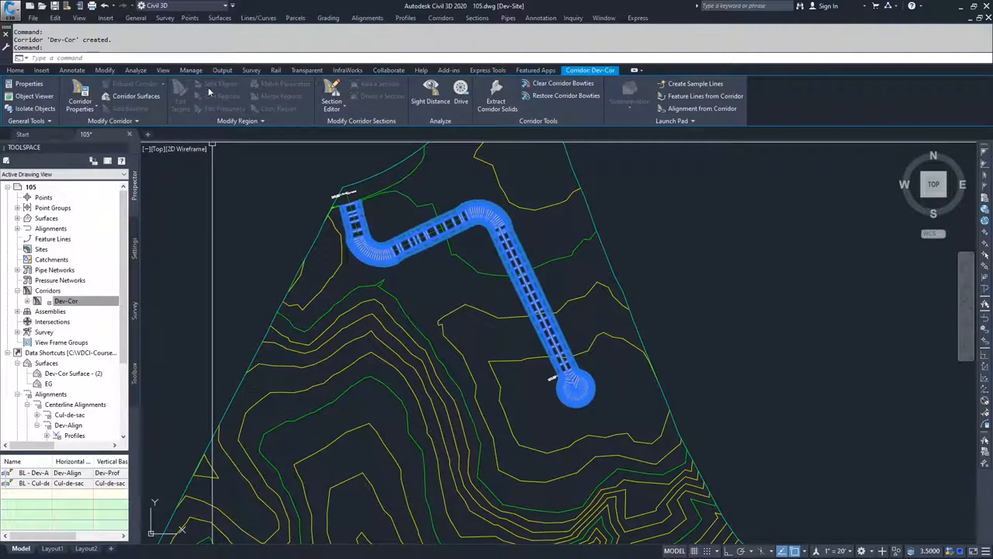
pyautogui.click(191, 69)
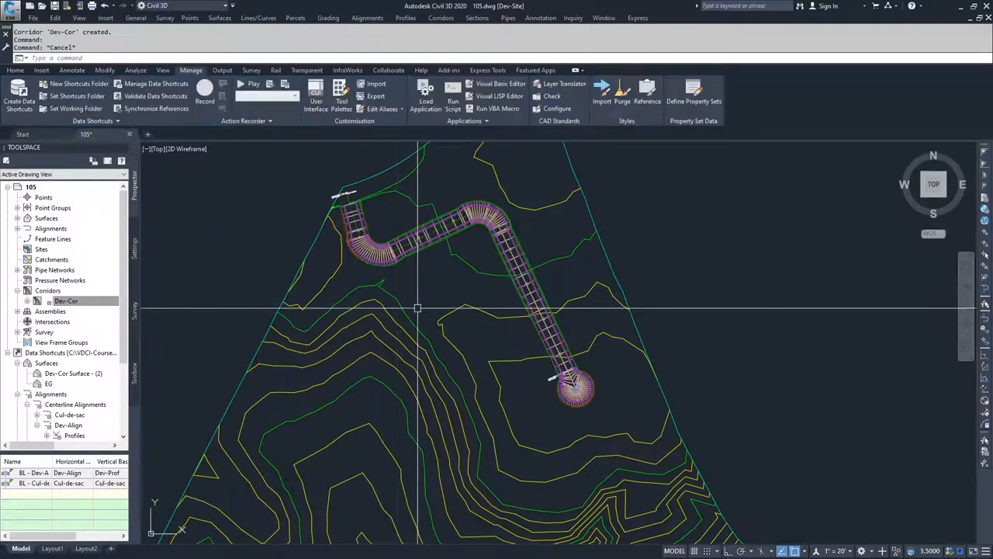